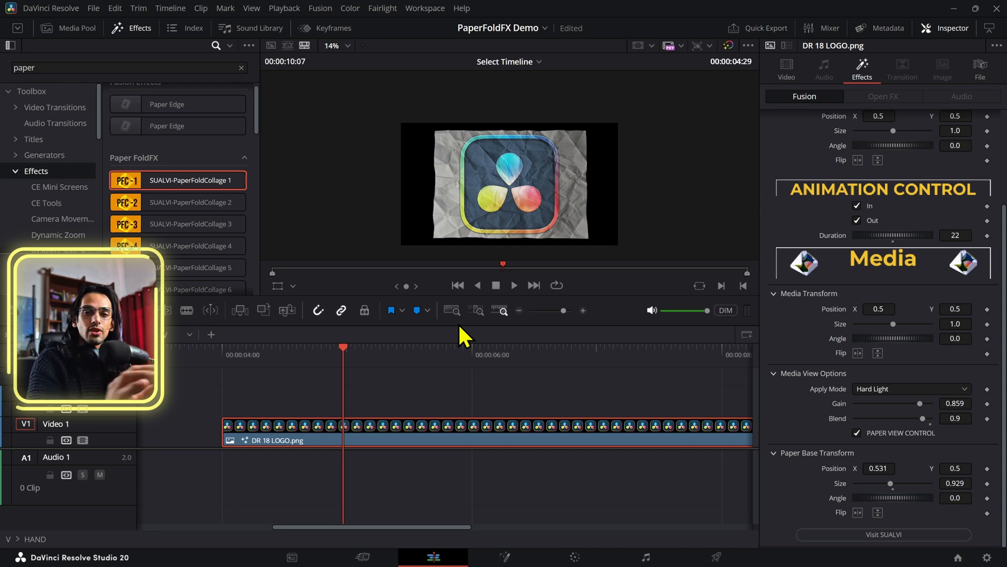
pyautogui.moveTo(486, 285)
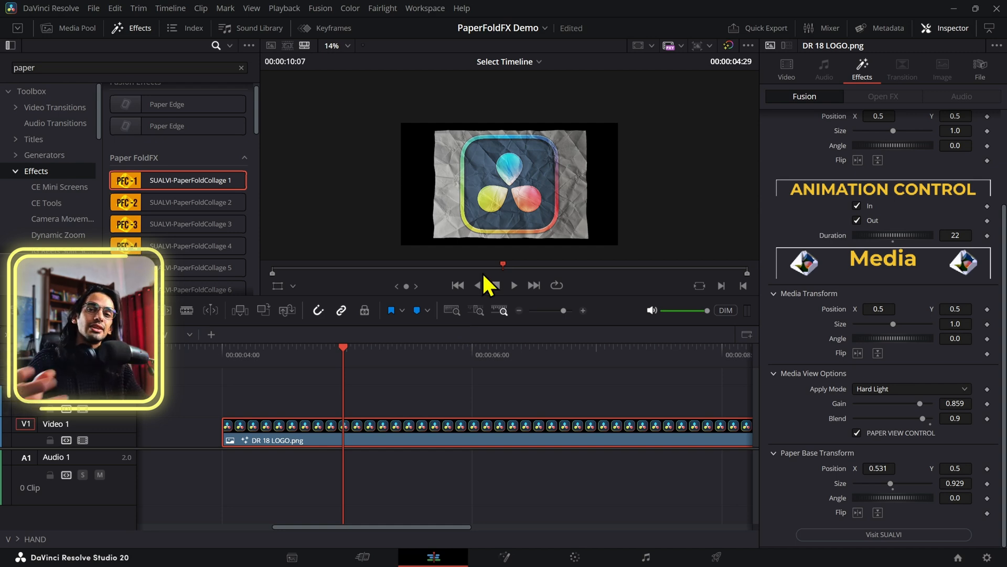
# Uncheck Paper View Control, then move the playhead back to preview the intro on black
pyautogui.click(513, 285)
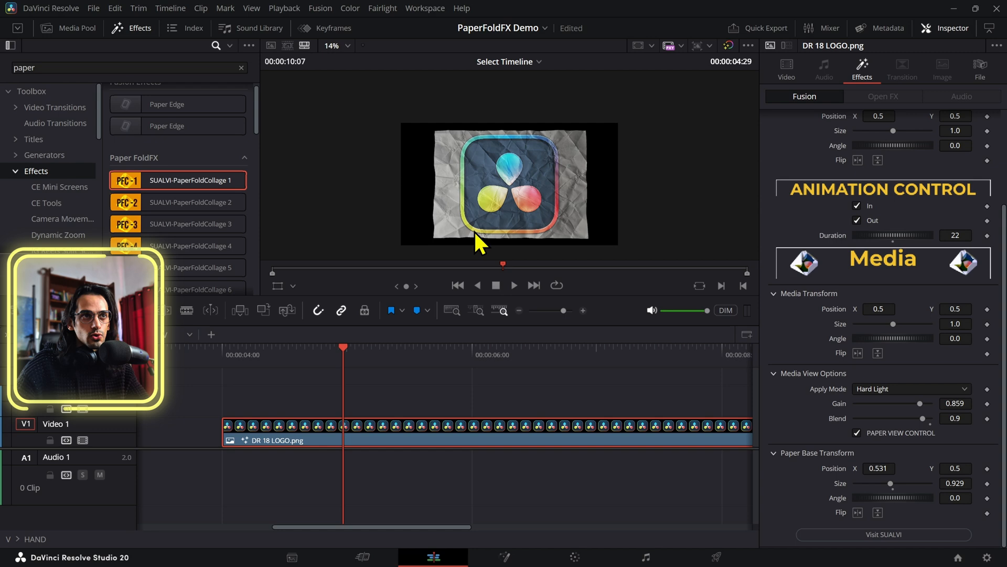
pyautogui.click(256, 347)
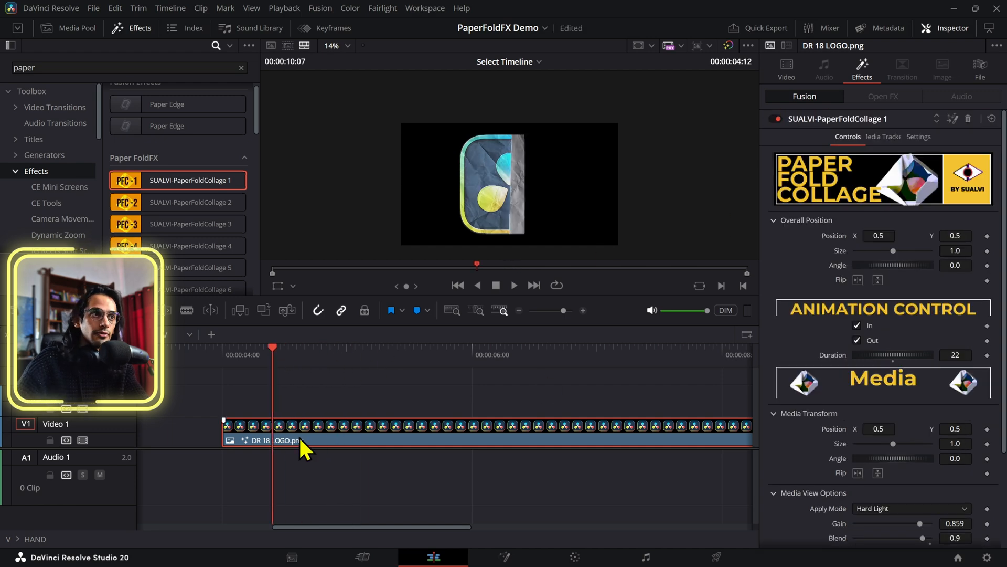
# Scroll through the Inspector controls to find Overall Position Size
pyautogui.scroll(-3)
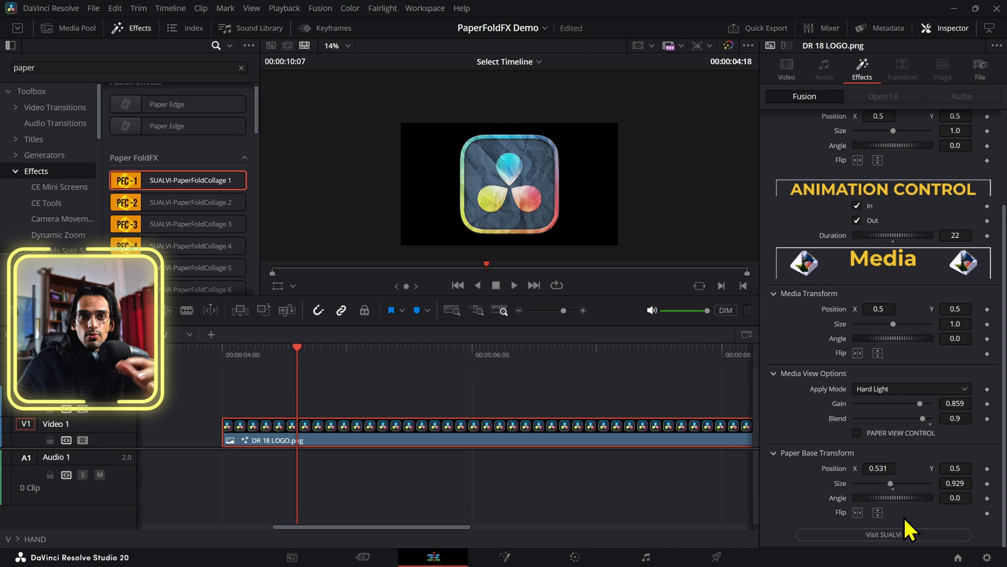
pyautogui.scroll(3)
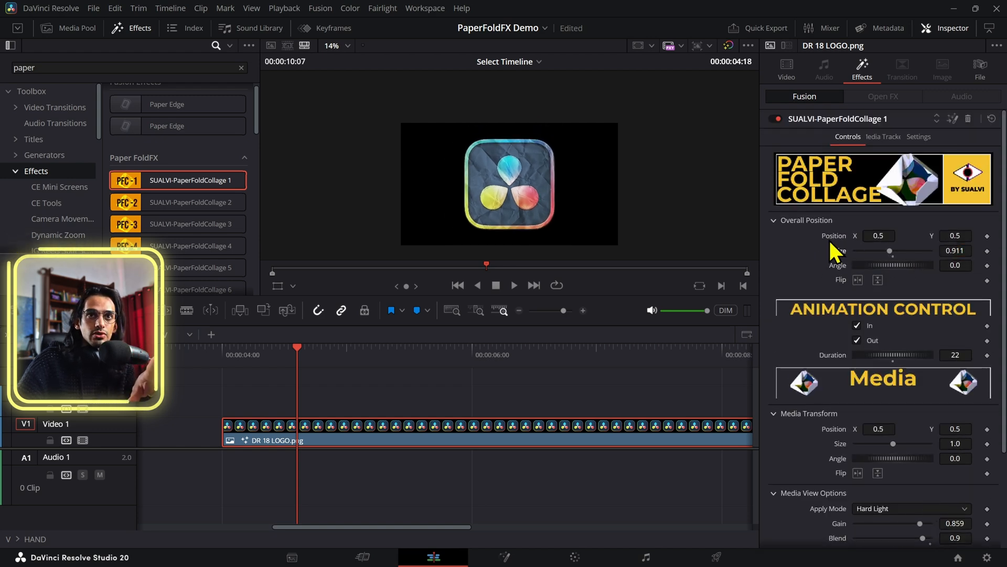
pyautogui.scroll(-3)
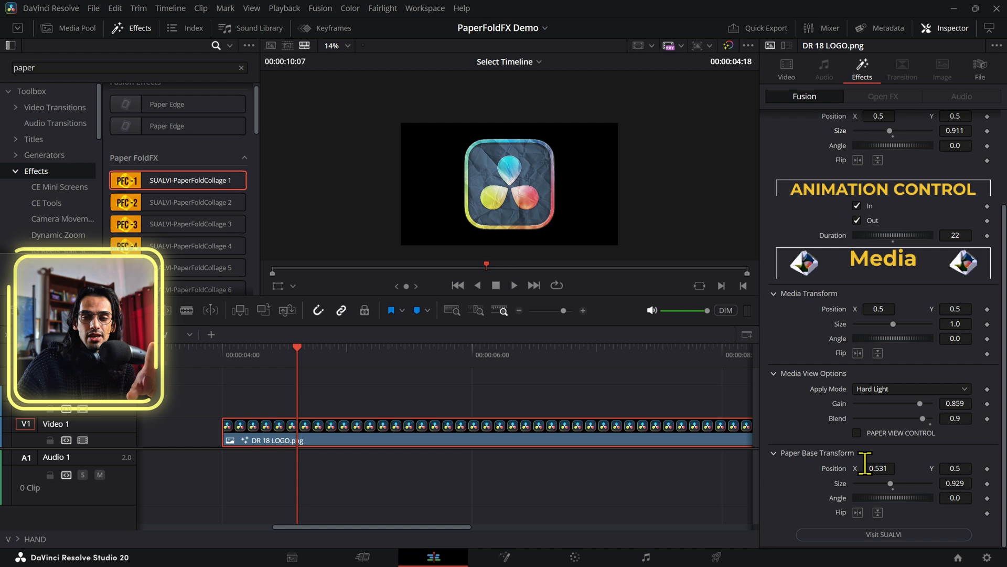
pyautogui.moveTo(924, 476)
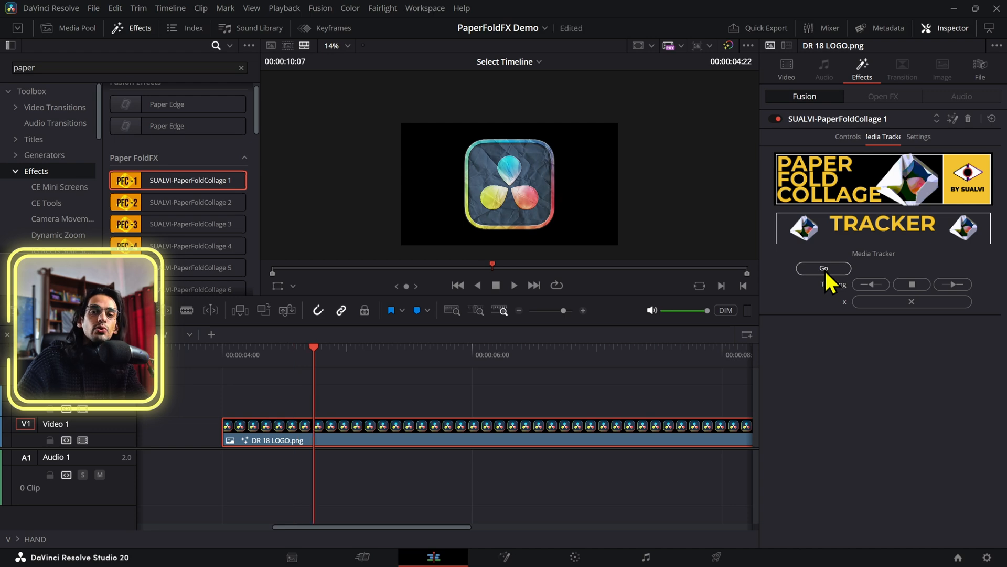
pyautogui.moveTo(960, 134)
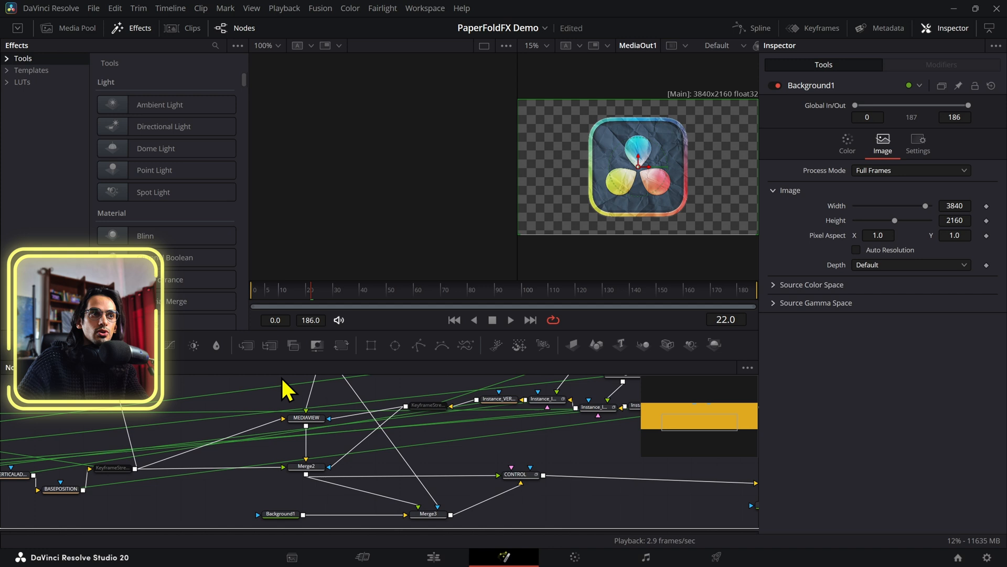
# Select the PlanarTracker1 node in the Fusion node graph
pyautogui.click(190, 468)
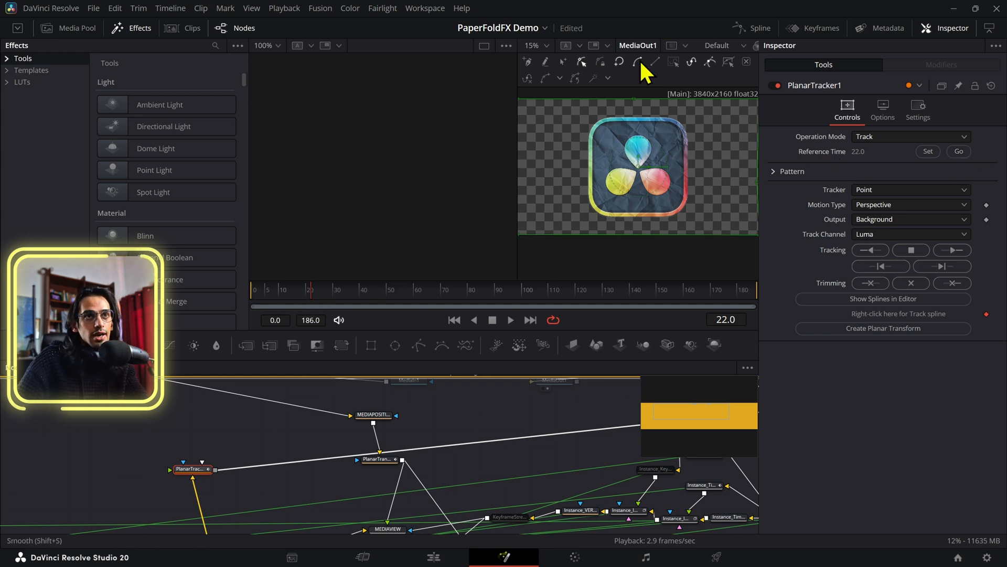
pyautogui.moveTo(464, 521)
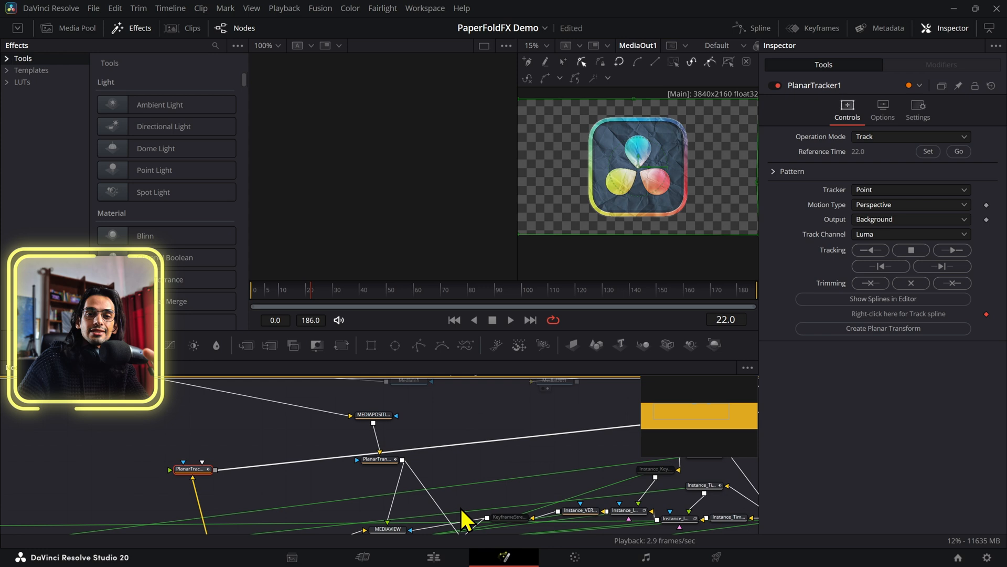
pyautogui.moveTo(562, 176)
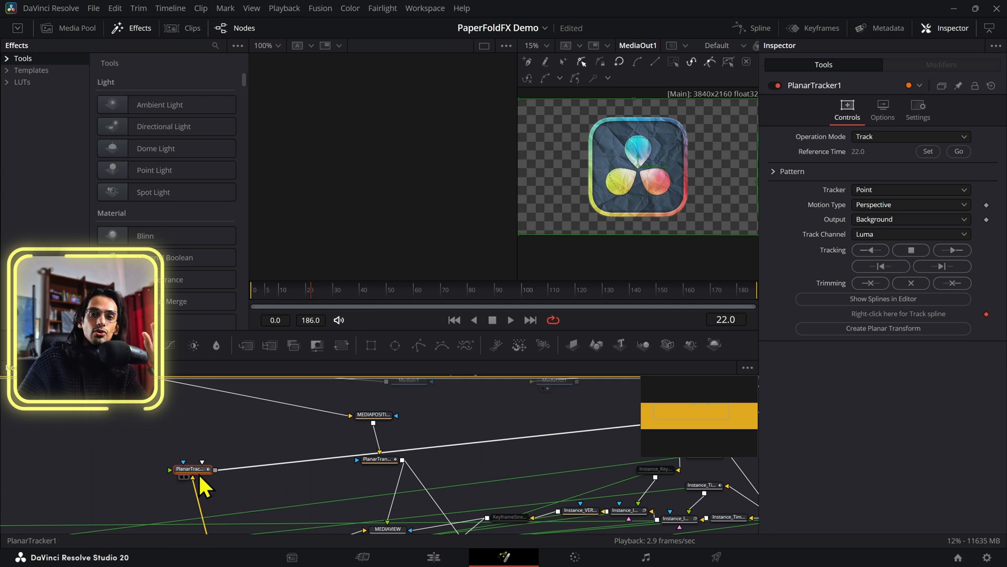
pyautogui.moveTo(199, 478)
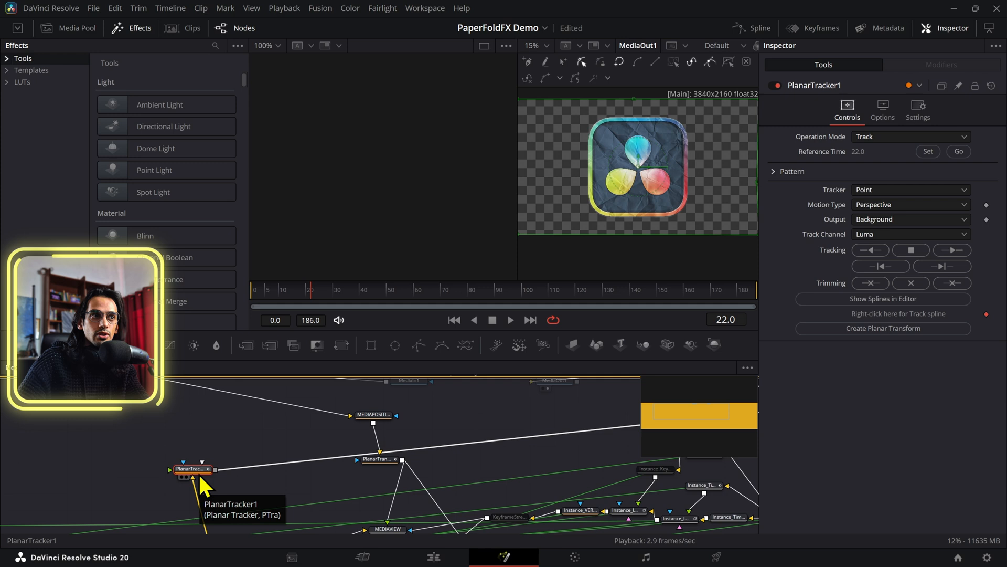
pyautogui.moveTo(367, 307)
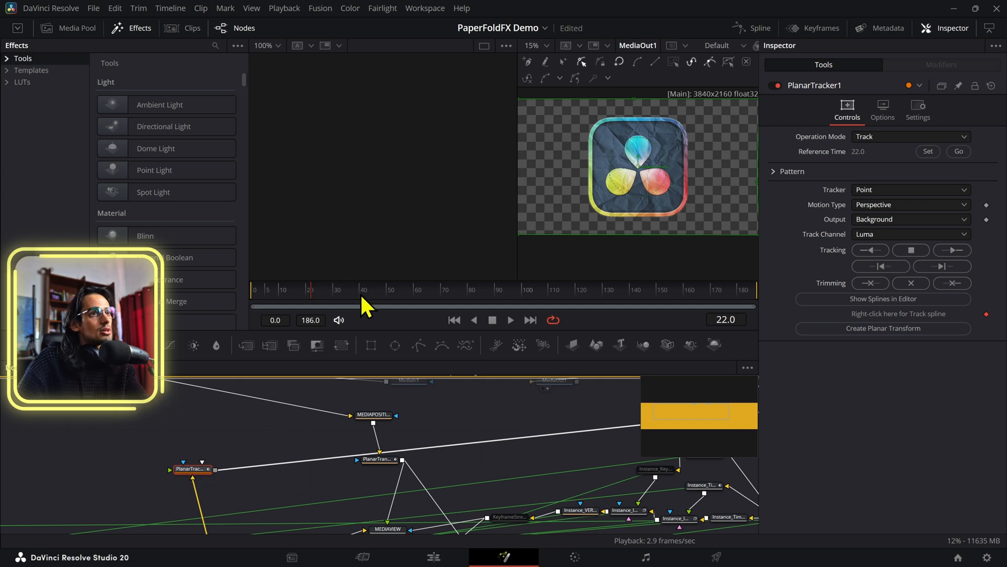
pyautogui.moveTo(359, 307)
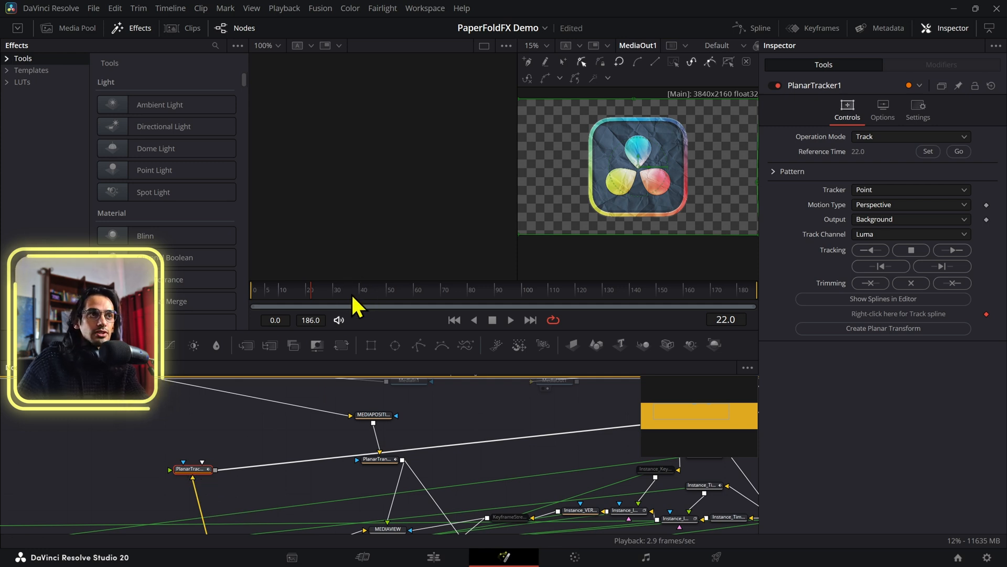
pyautogui.moveTo(365, 307)
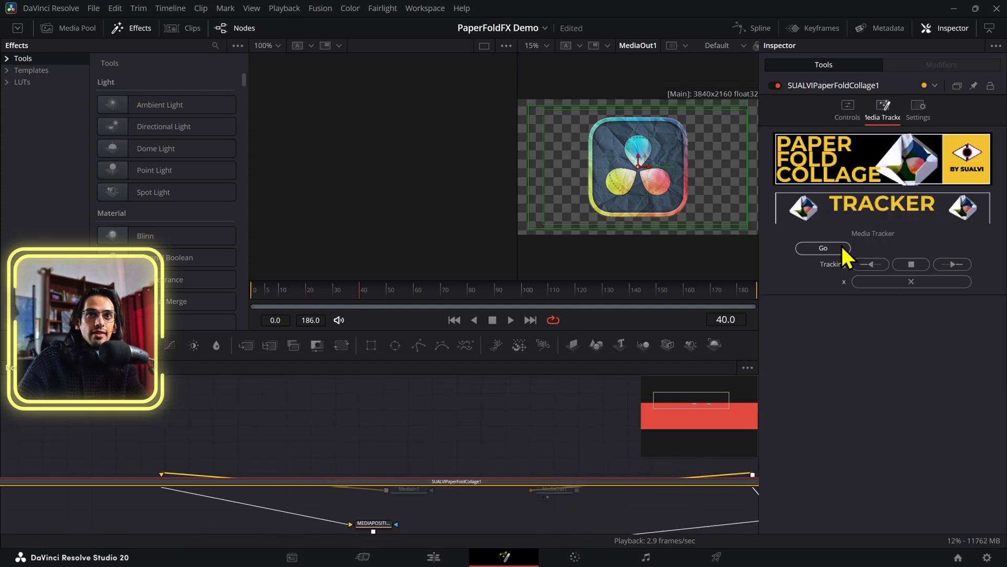
# Set fold Duration to 40, enable the Out animation, and track the media forward
pyautogui.click(846, 109)
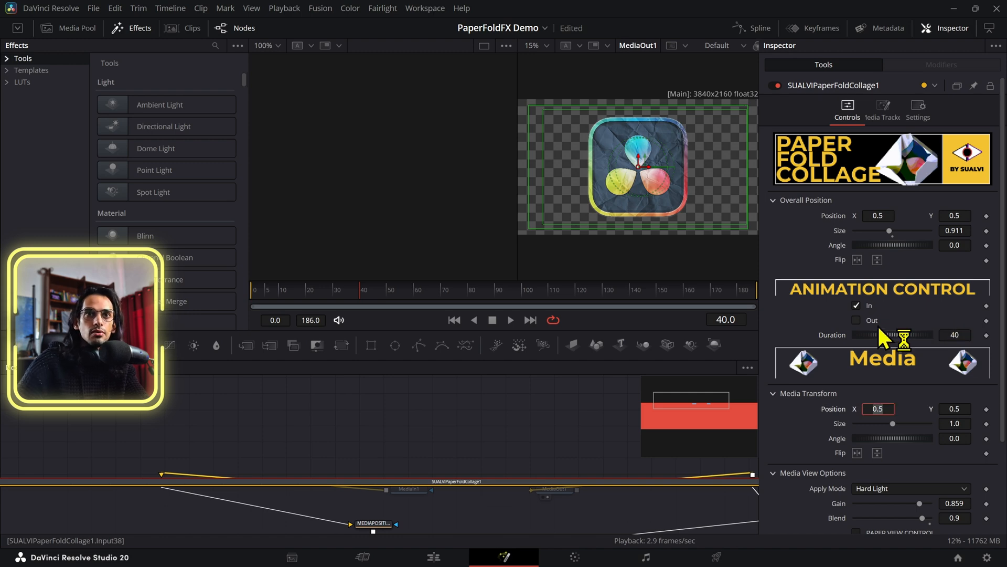
pyautogui.click(856, 320)
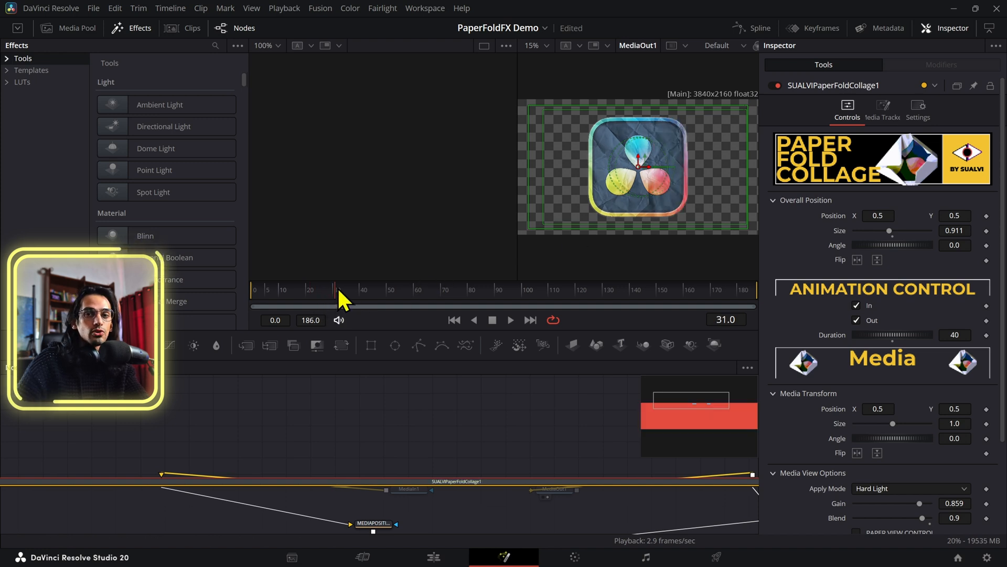
pyautogui.moveTo(979, 292)
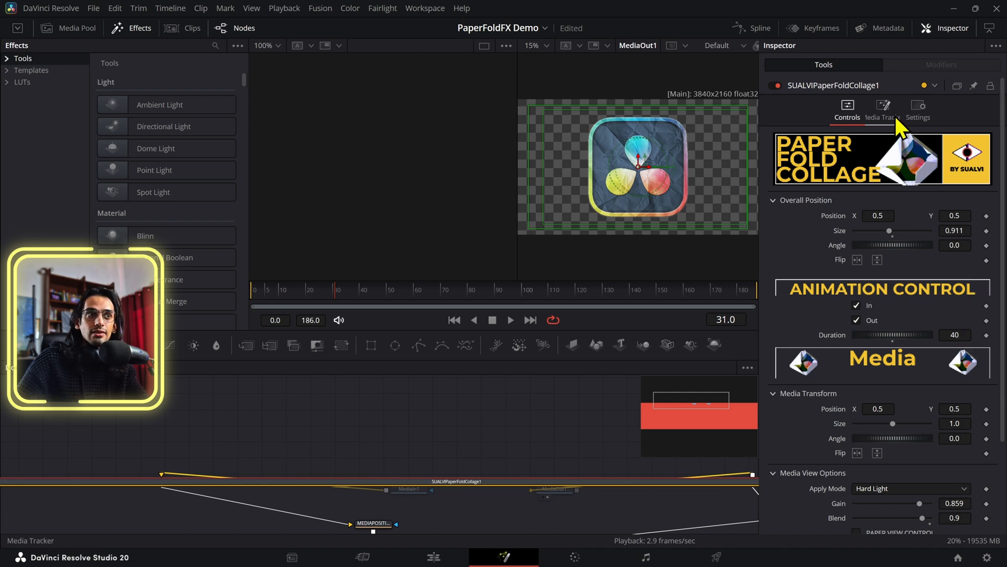
pyautogui.click(883, 108)
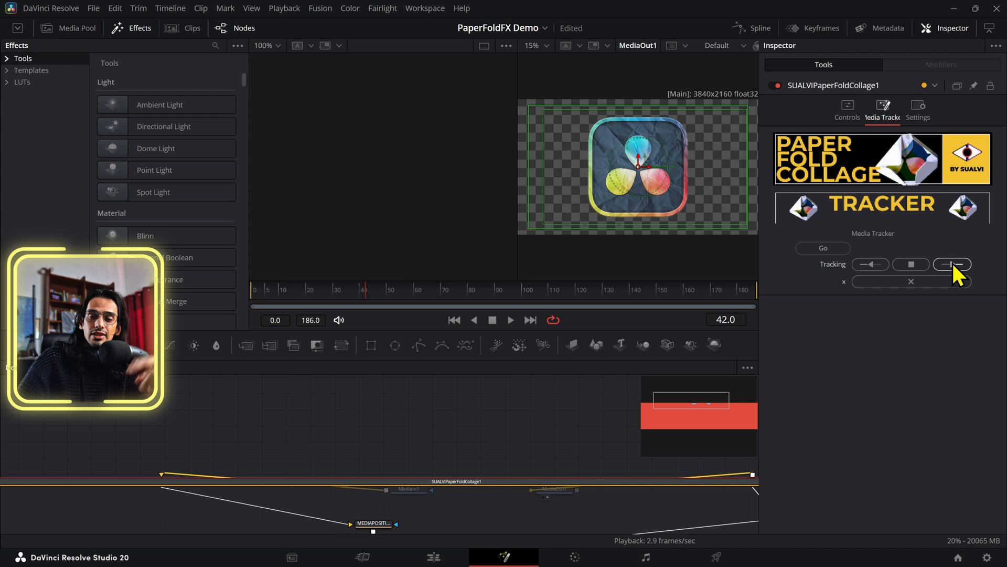
pyautogui.moveTo(953, 264)
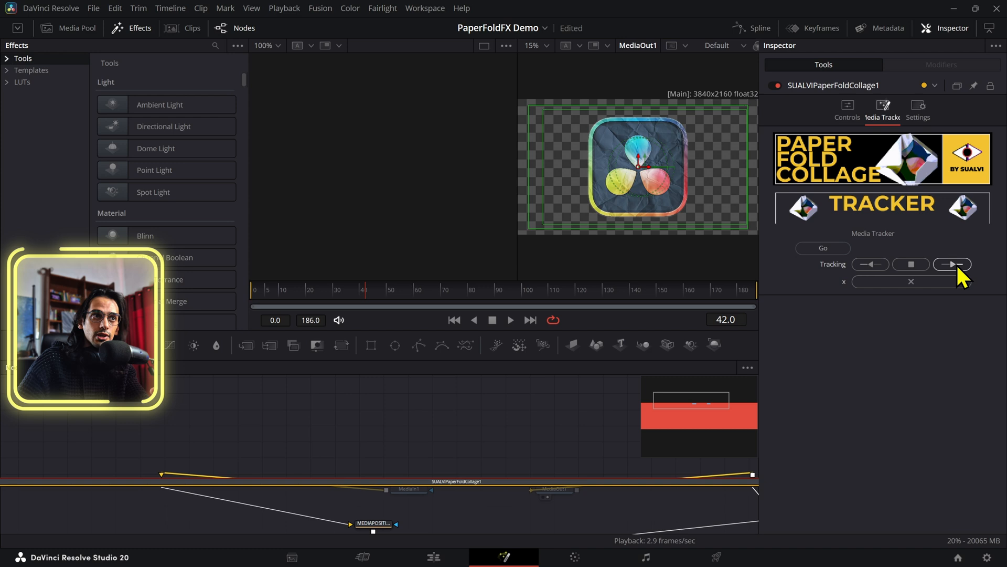
pyautogui.moveTo(823, 264)
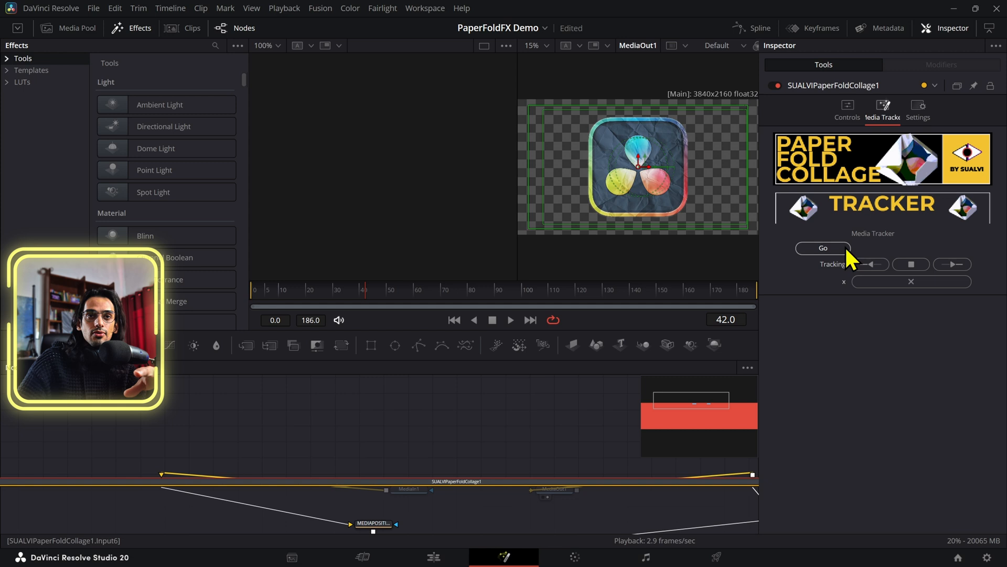
pyautogui.click(848, 109)
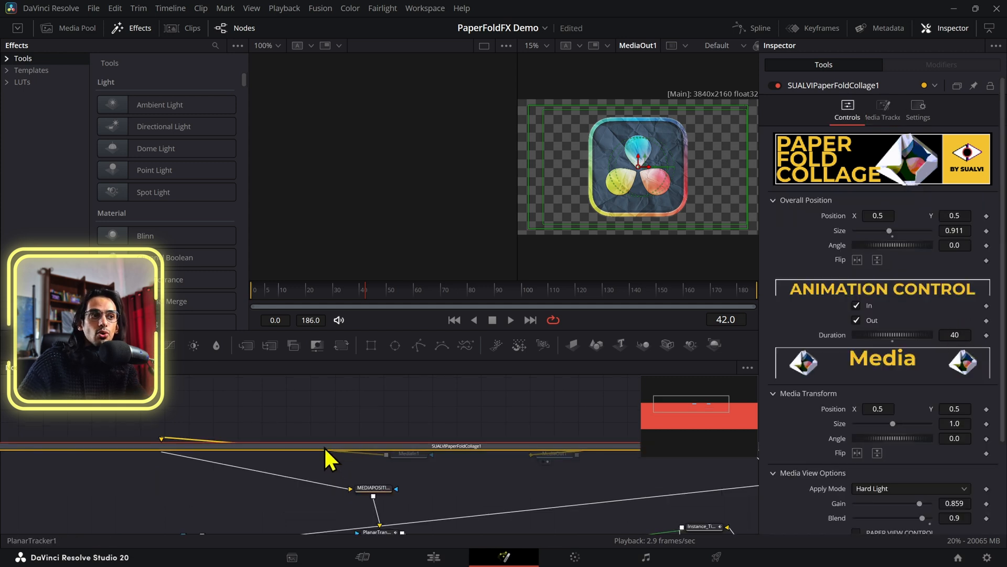
# Jump PlanarTracker1 to reference frame 40 and track the logo backward
pyautogui.click(189, 471)
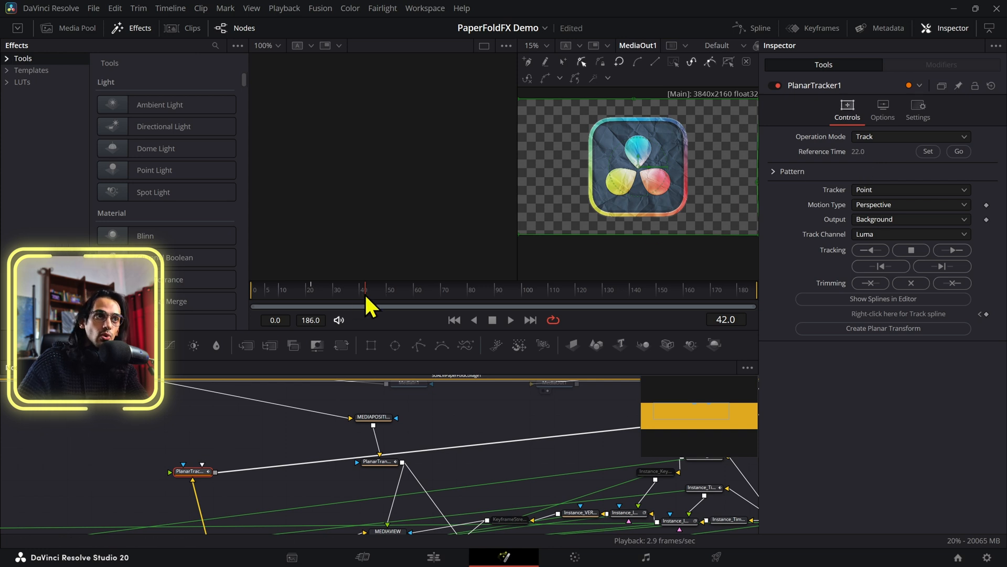
pyautogui.moveTo(314, 302)
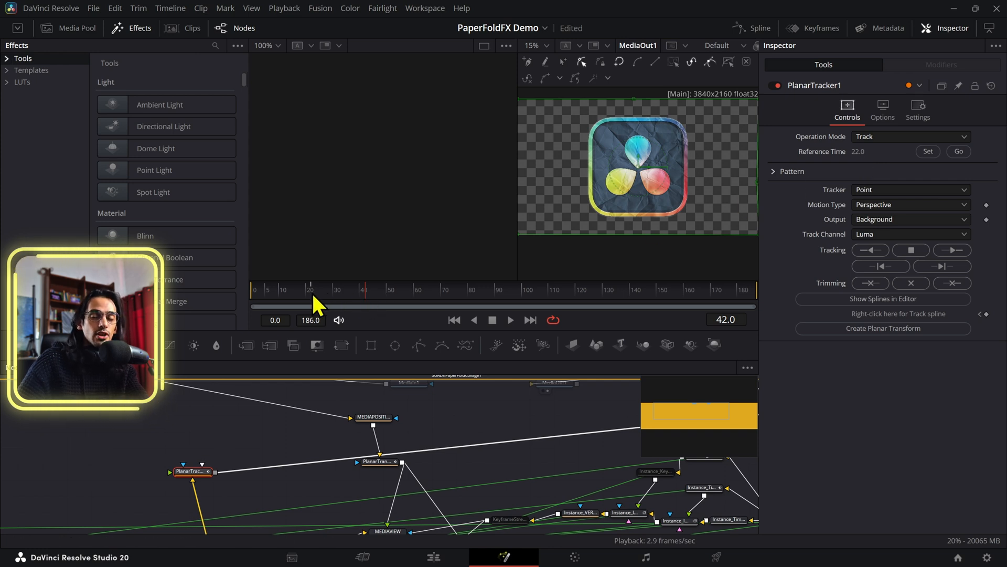
pyautogui.moveTo(372, 299)
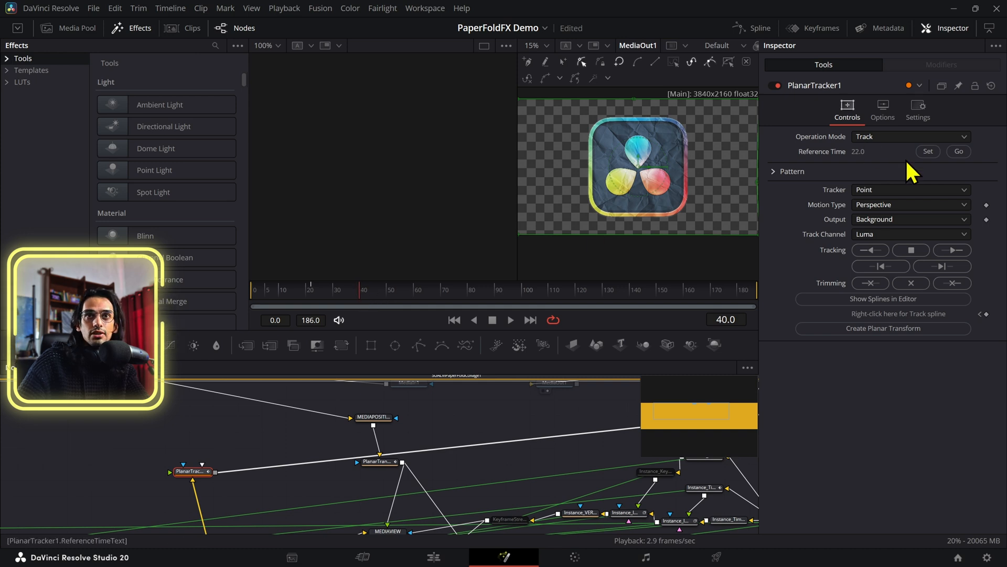
pyautogui.click(958, 151)
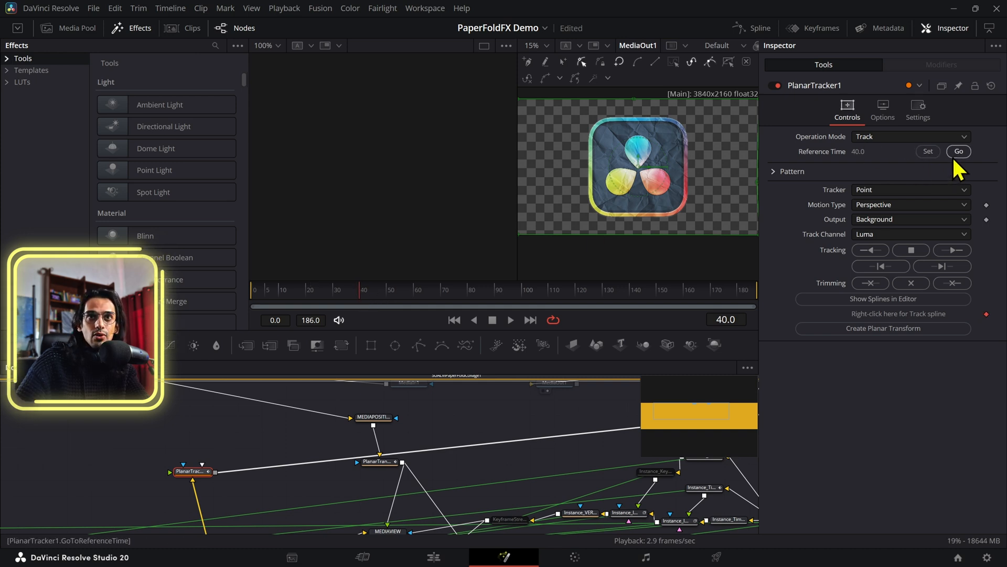
pyautogui.moveTo(461, 390)
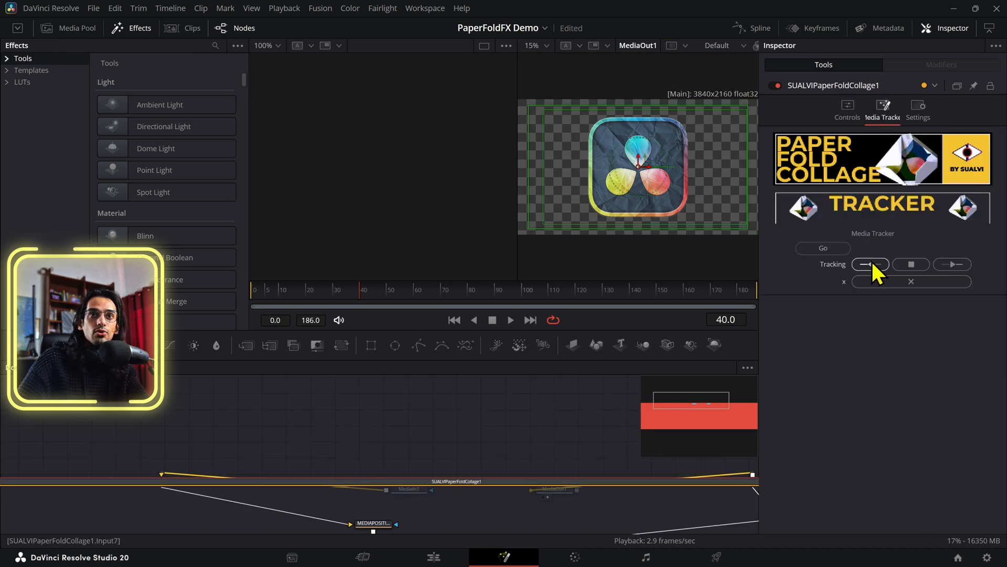
pyautogui.click(868, 264)
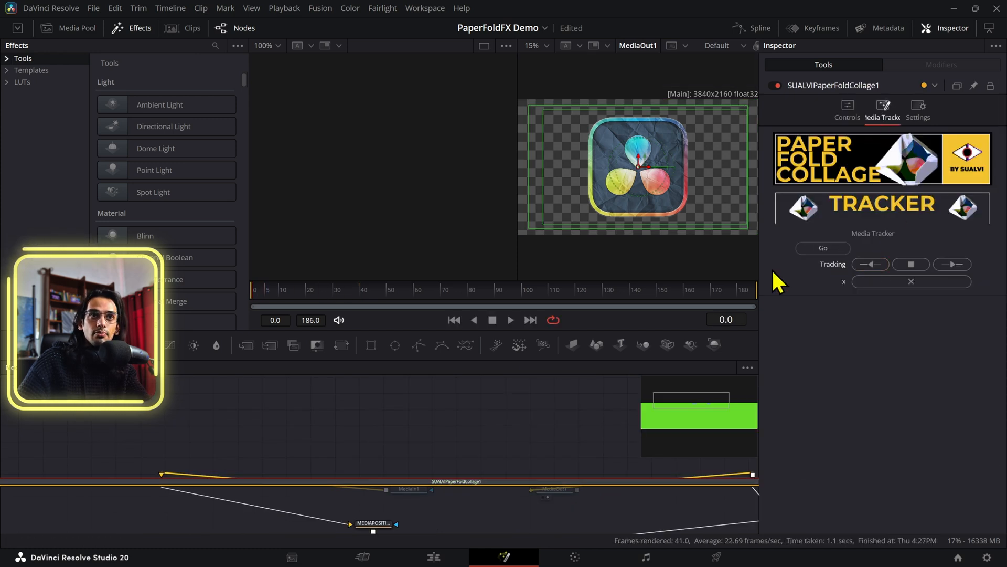
pyautogui.click(510, 320)
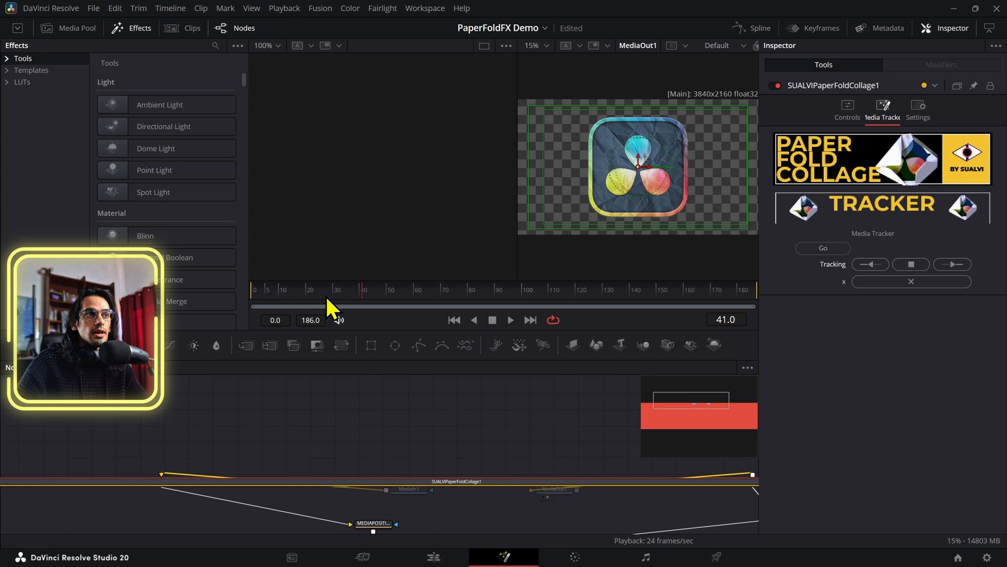
# Scrub to frame 5 to check the tracked shape mid-fold
pyautogui.click(309, 289)
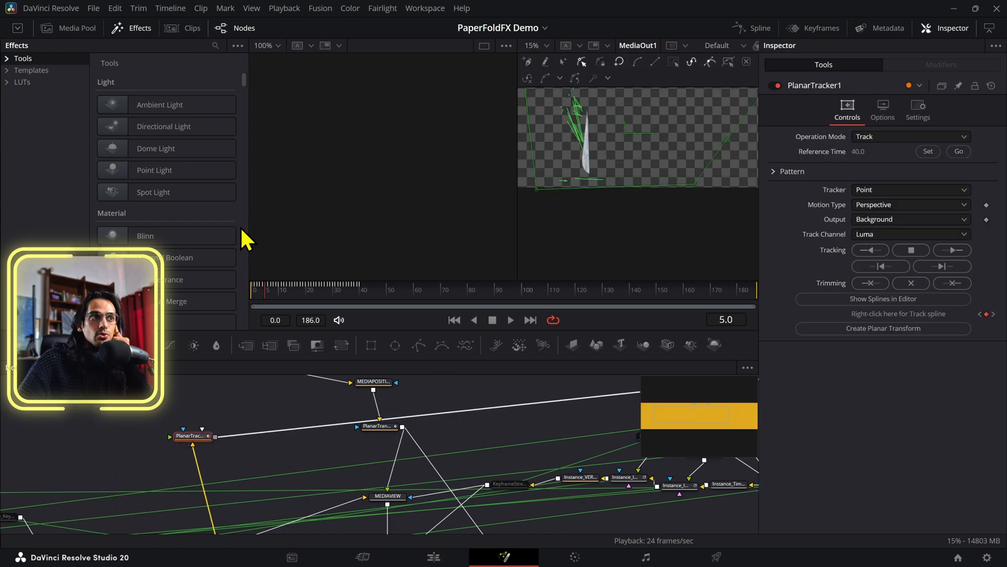
# Inspect the PlanarTracker1 Track curve at frames 38 and 29, then return to Edit
pyautogui.click(752, 28)
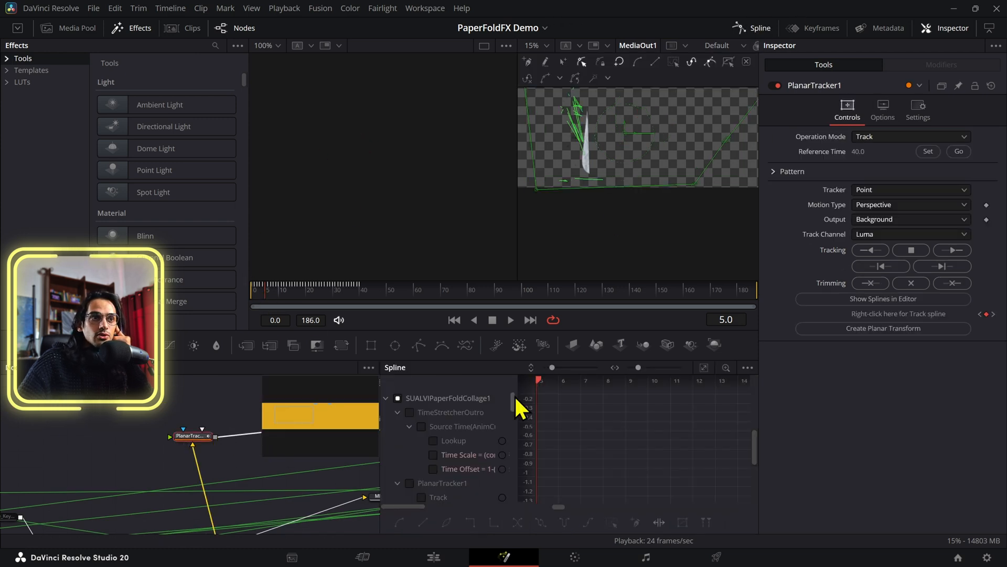
pyautogui.scroll(-3)
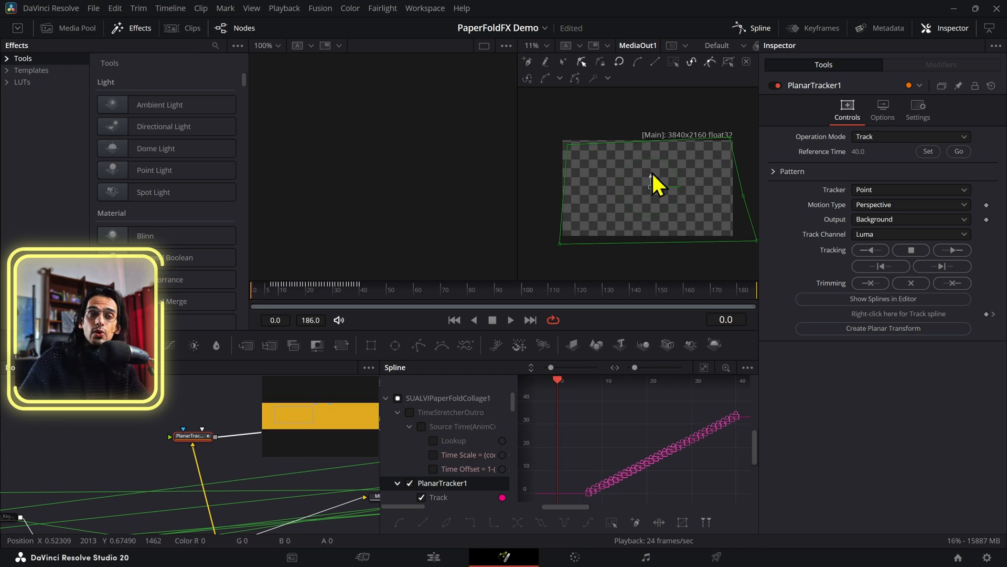
pyautogui.click(509, 320)
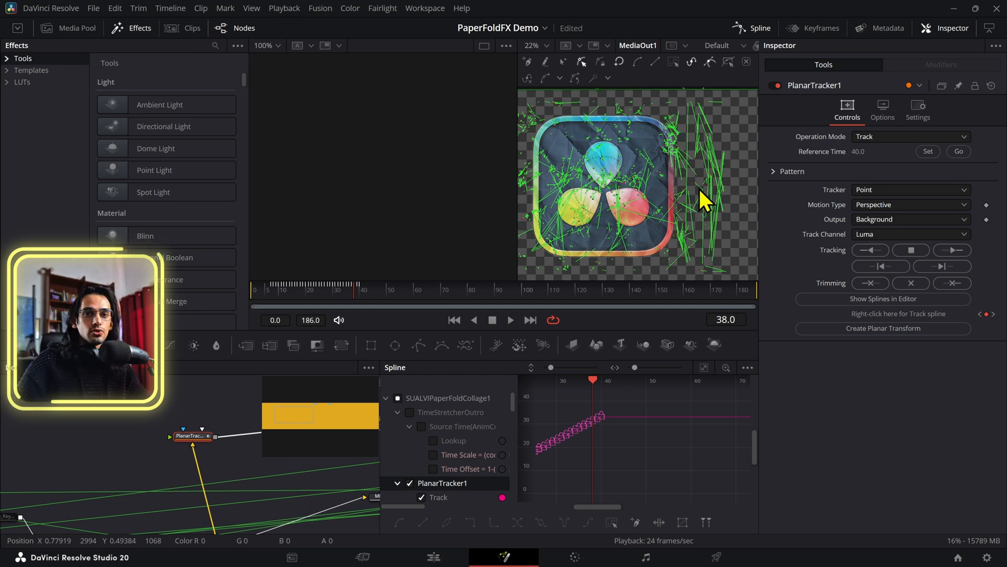
pyautogui.click(334, 289)
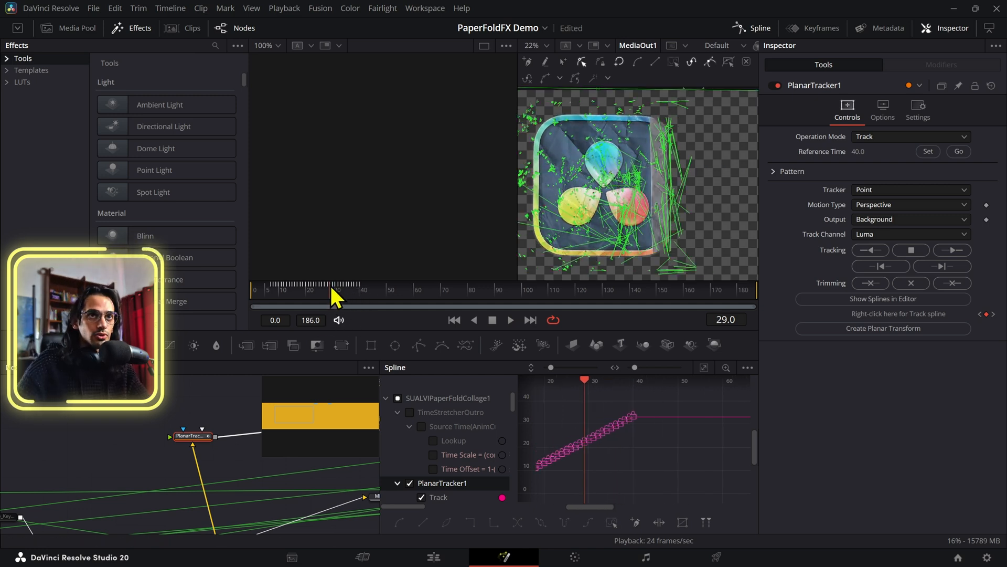
pyautogui.click(284, 286)
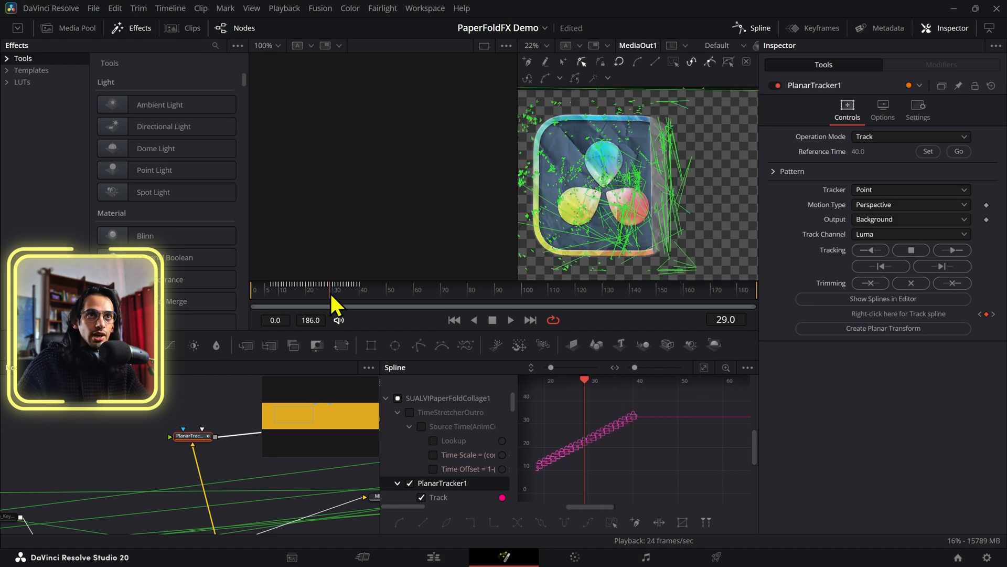
pyautogui.click(432, 557)
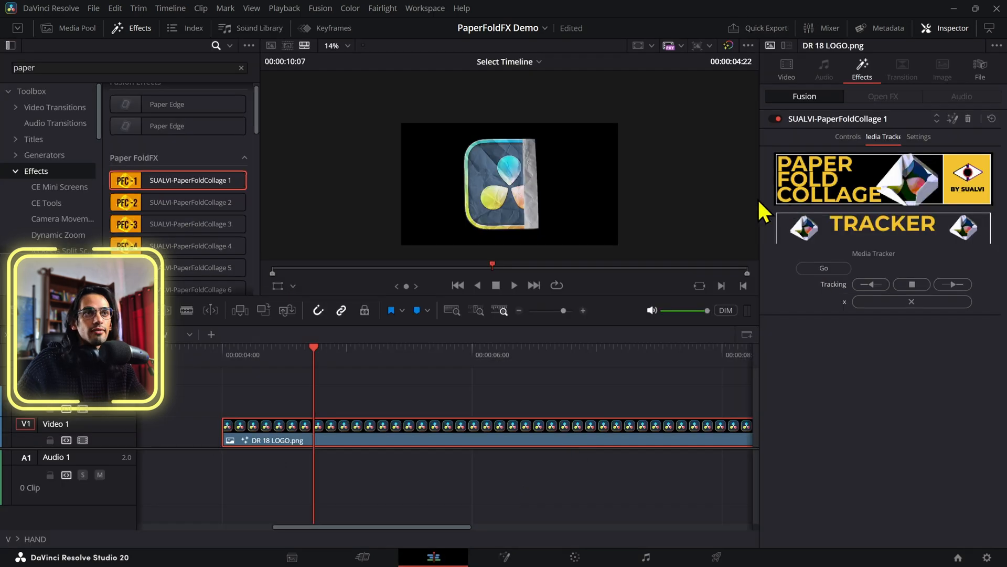
pyautogui.click(239, 347)
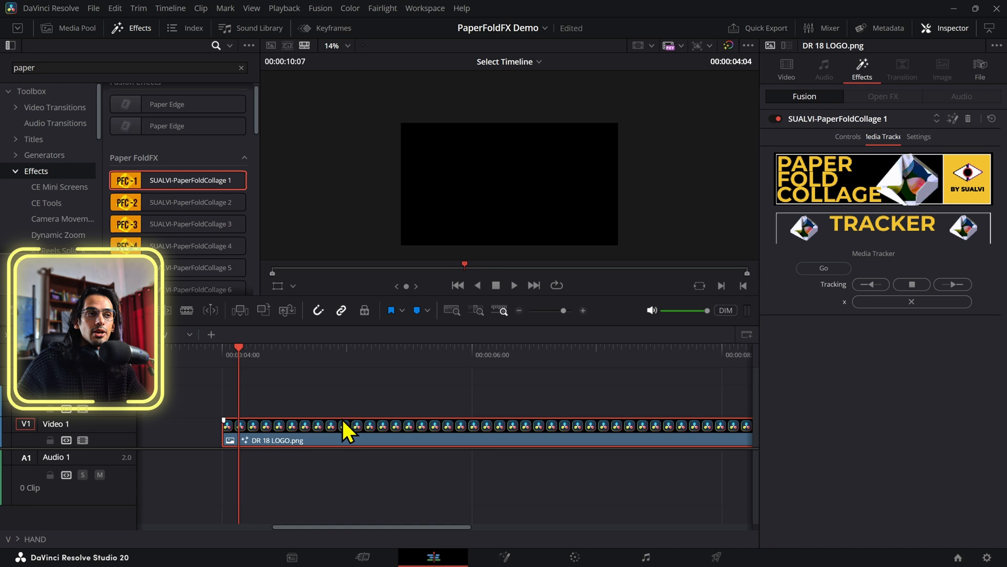
pyautogui.click(513, 285)
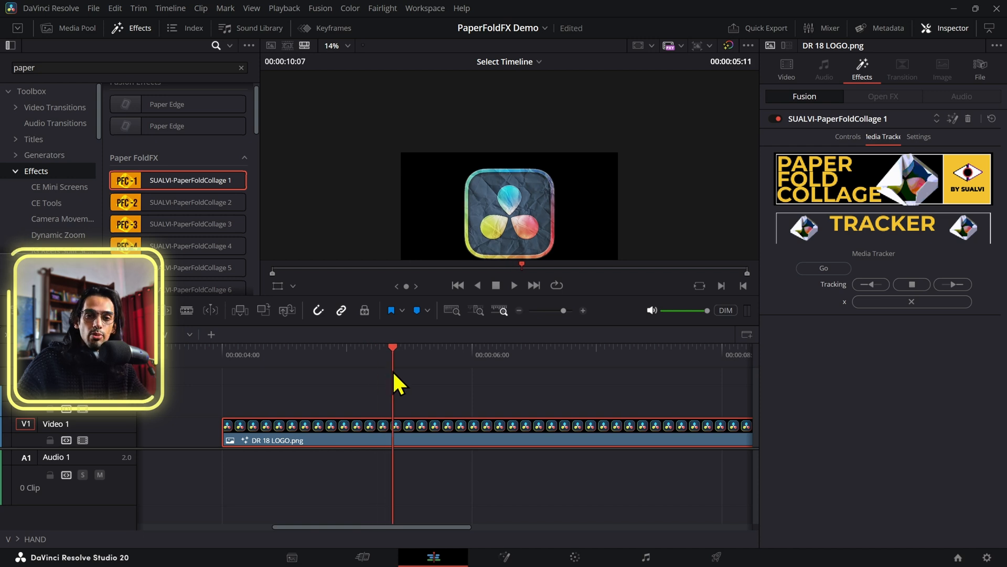
pyautogui.click(273, 348)
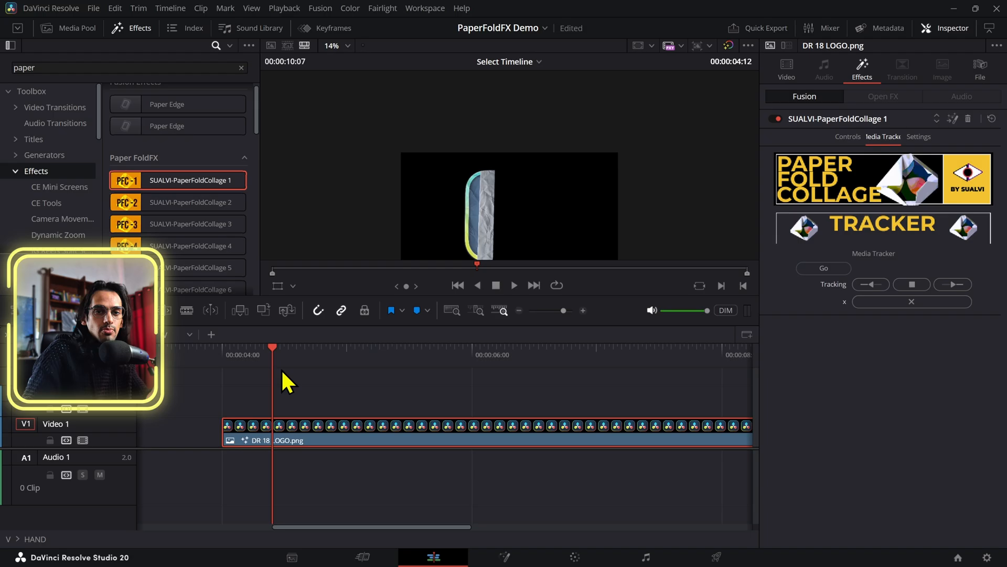
pyautogui.click(513, 285)
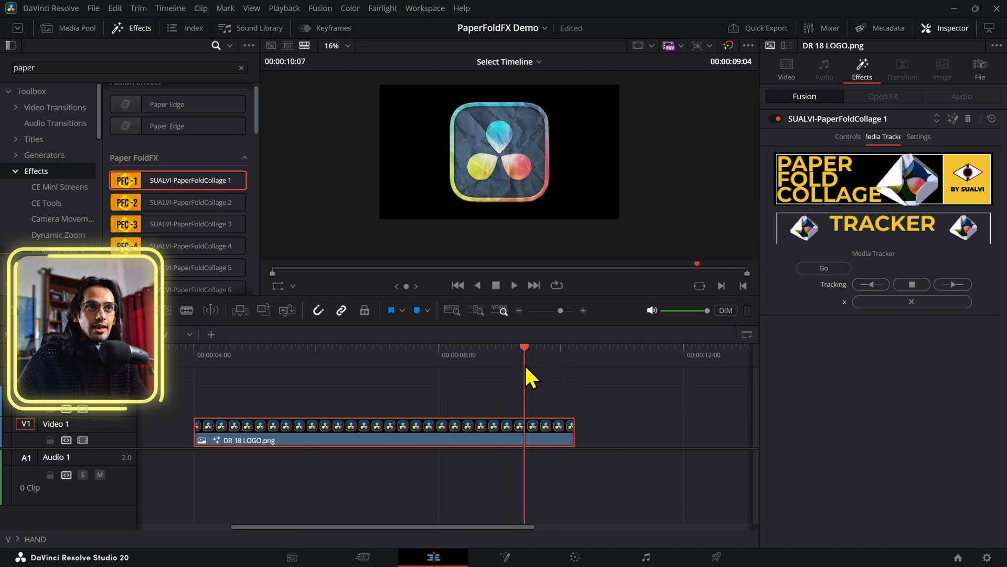
# Jump to the effect's reference frame near 5 s, then preview near the 8 s end
pyautogui.click(275, 347)
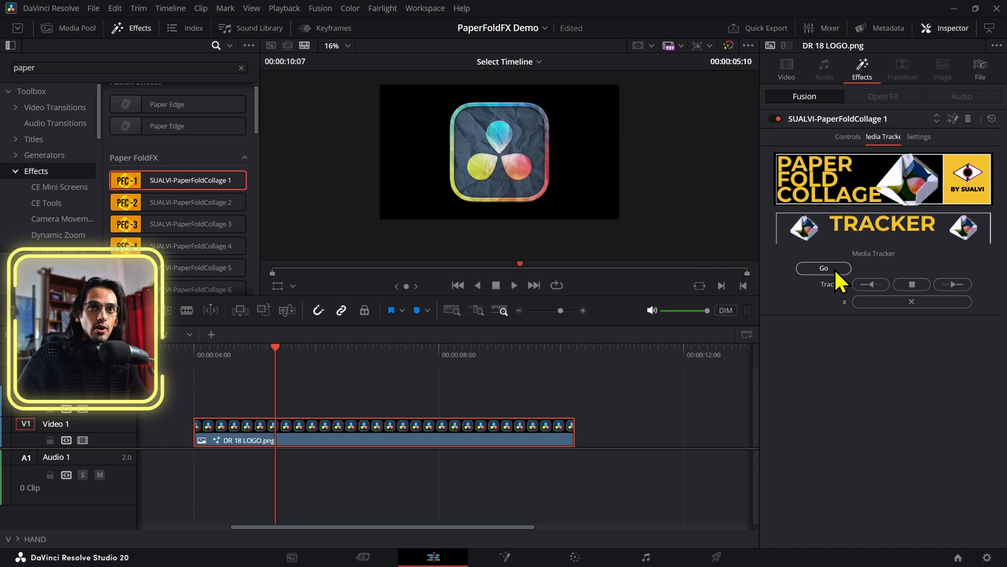
pyautogui.click(823, 268)
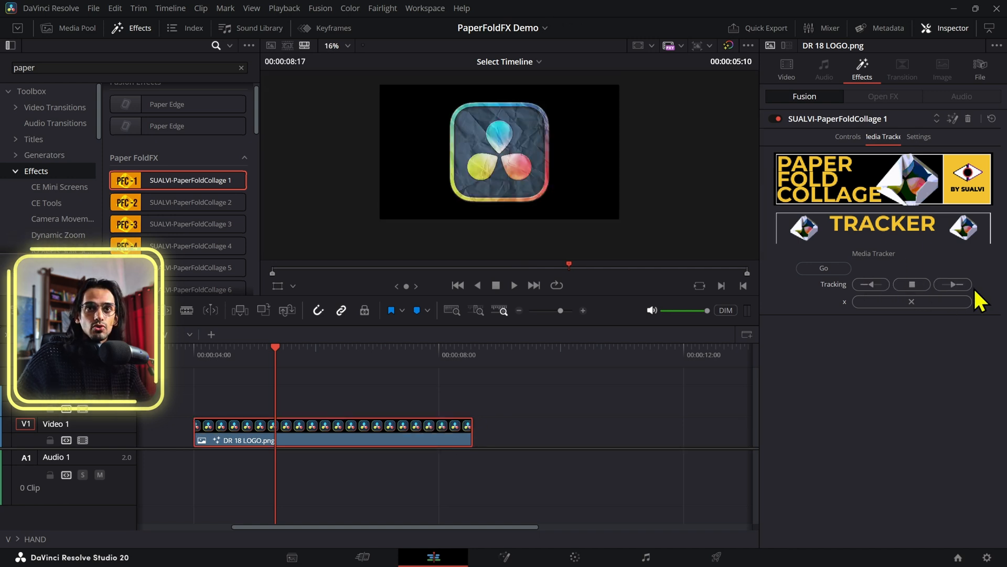
pyautogui.moveTo(953, 283)
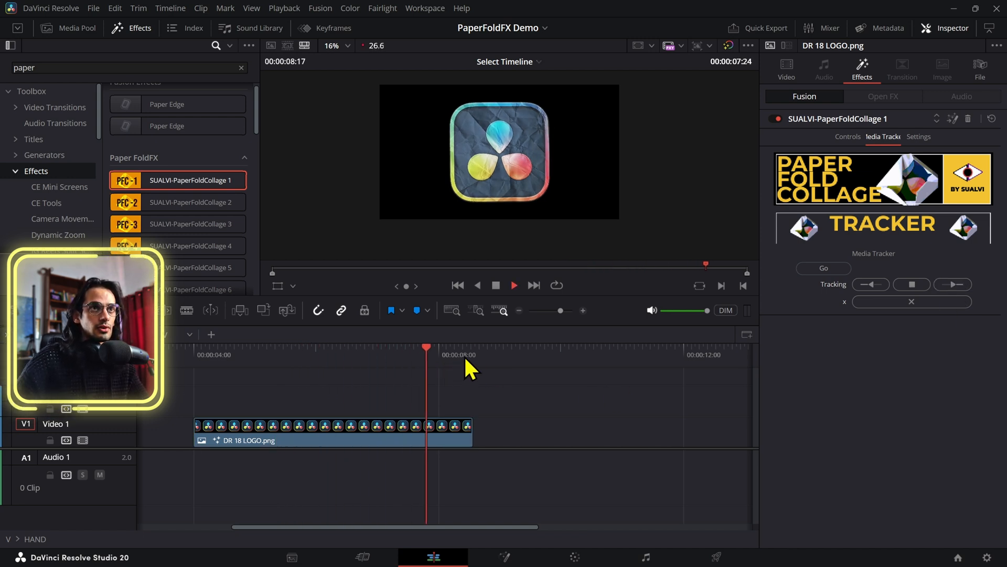
pyautogui.click(451, 354)
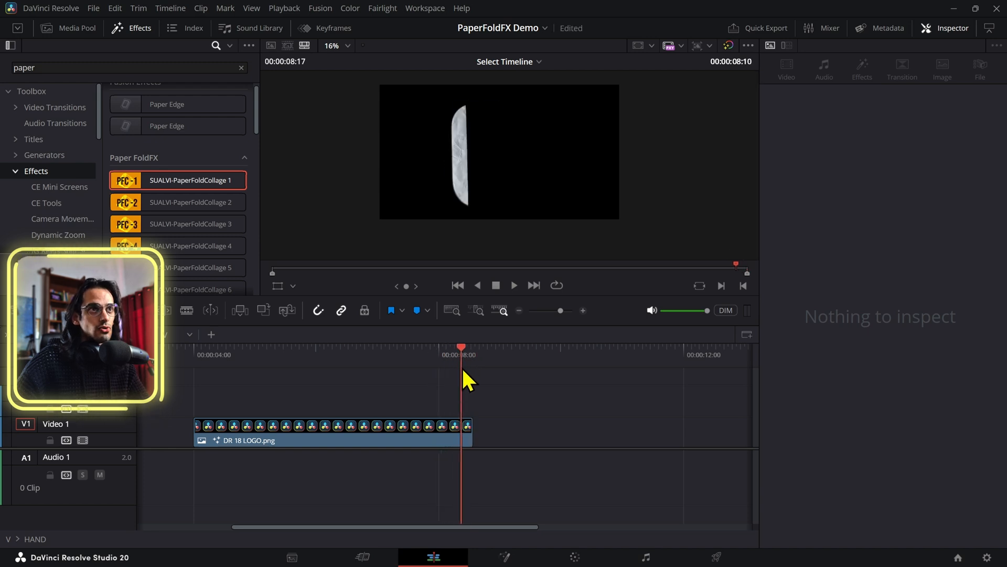
pyautogui.click(331, 430)
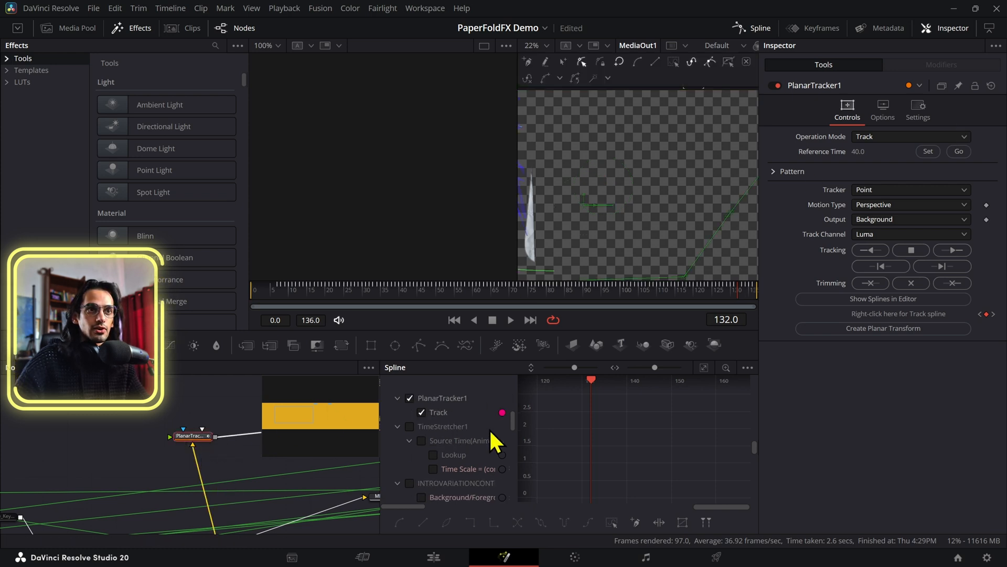
pyautogui.click(705, 367)
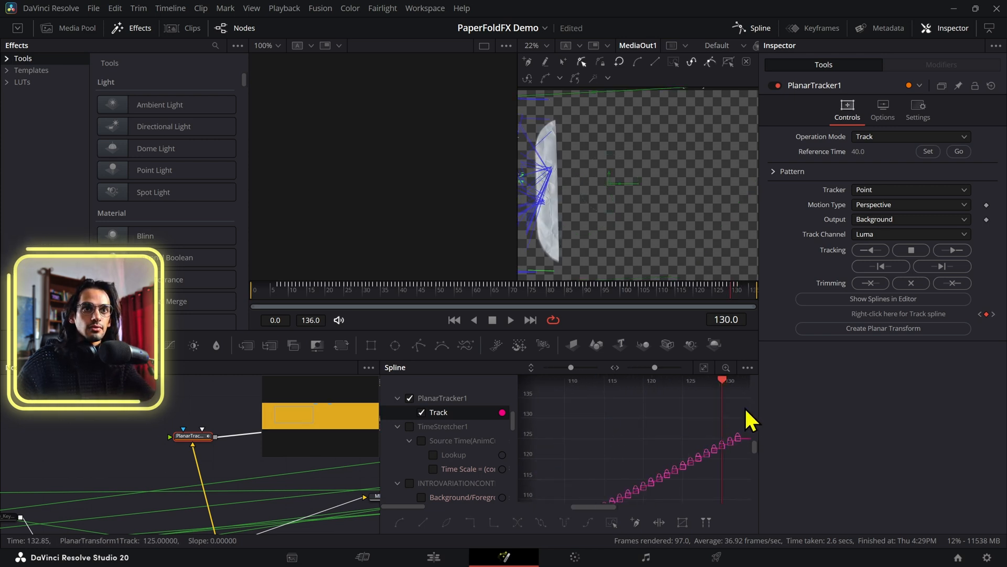
pyautogui.click(509, 320)
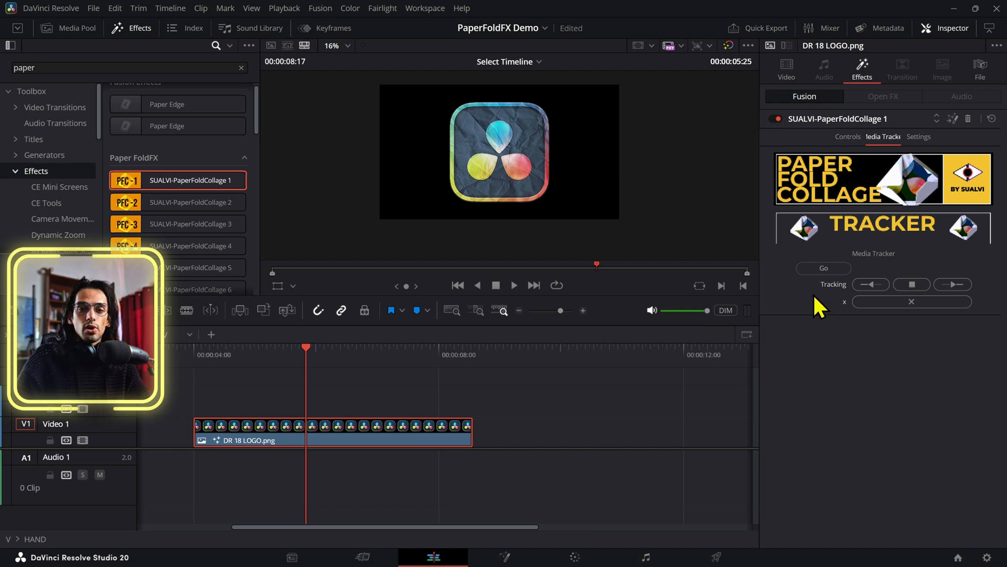
pyautogui.moveTo(909, 315)
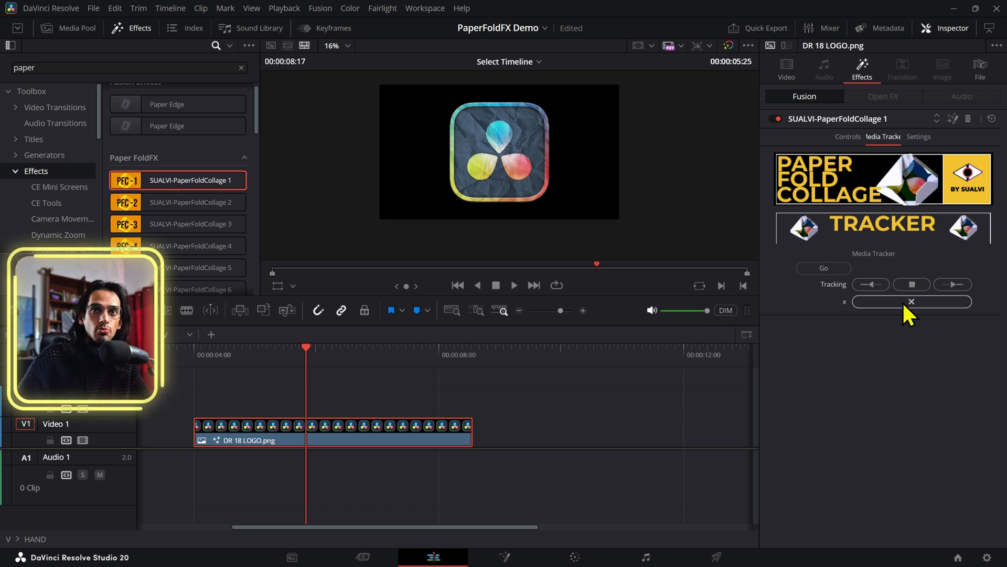
pyautogui.moveTo(906, 324)
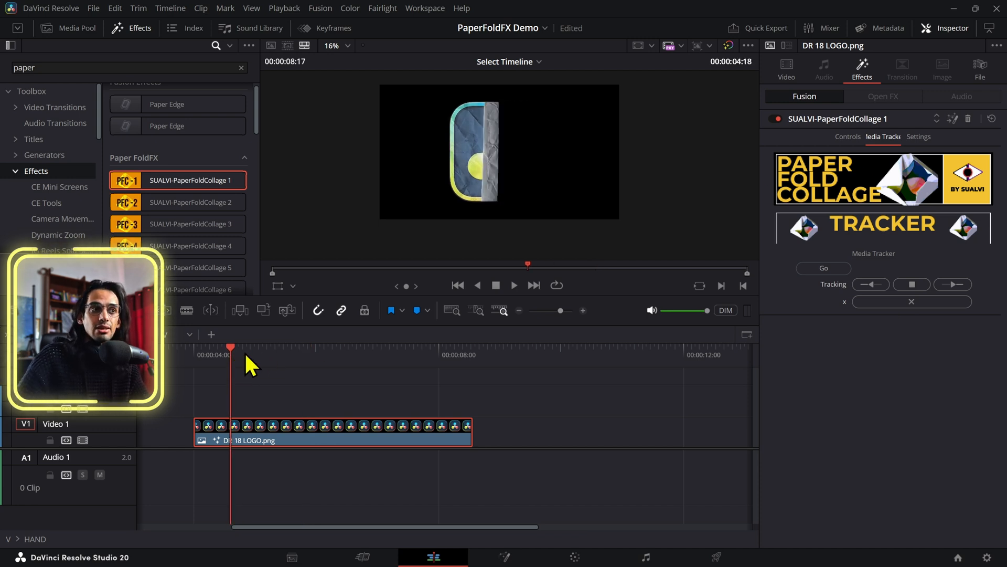
# Scrub back near 4 s to replay the logo folding in on black
pyautogui.click(215, 366)
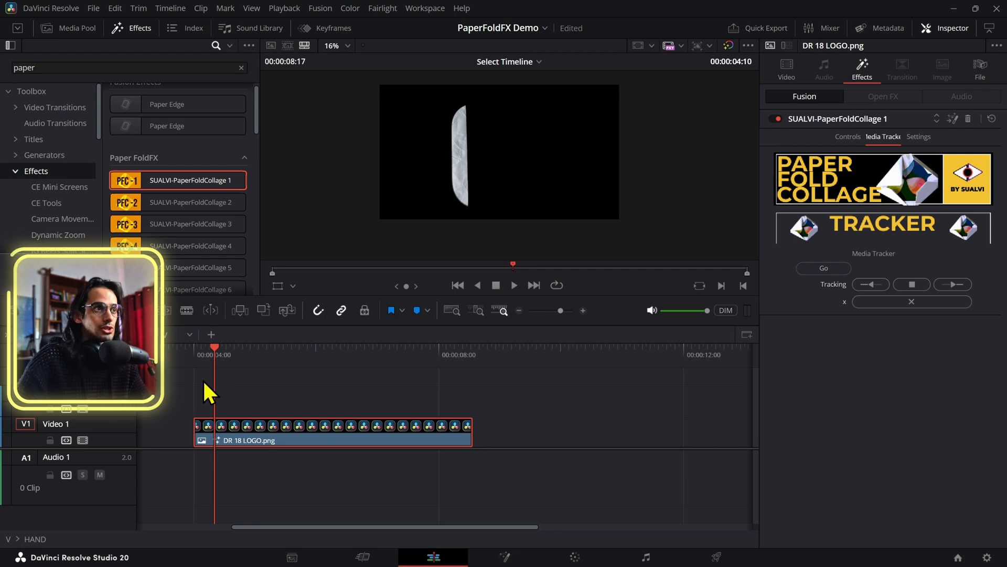